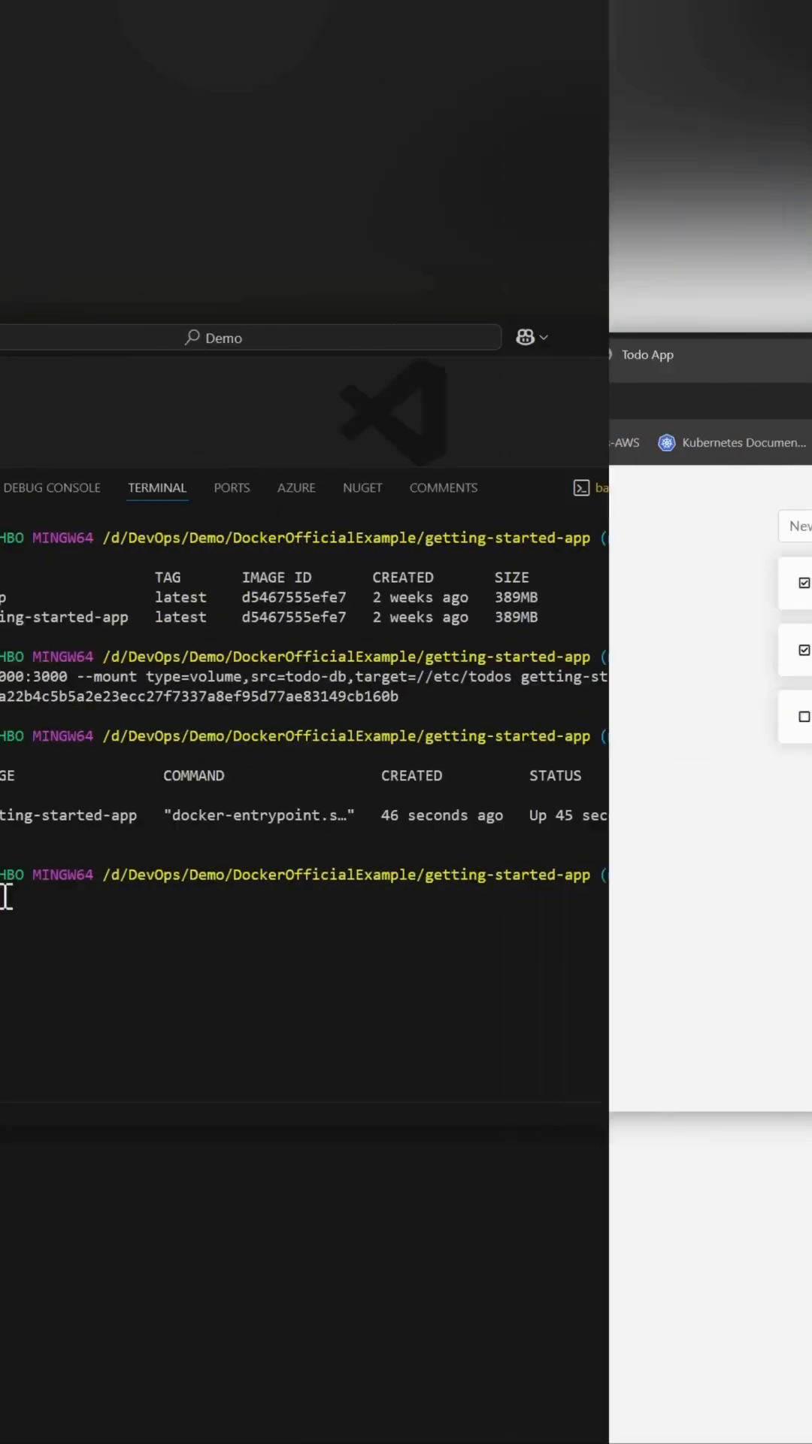
Force-delete the running todo container c7ffb7db95cb with docker rm -f
{"action": "type", "text": "docker rm -f c7ffb7db95cb"}
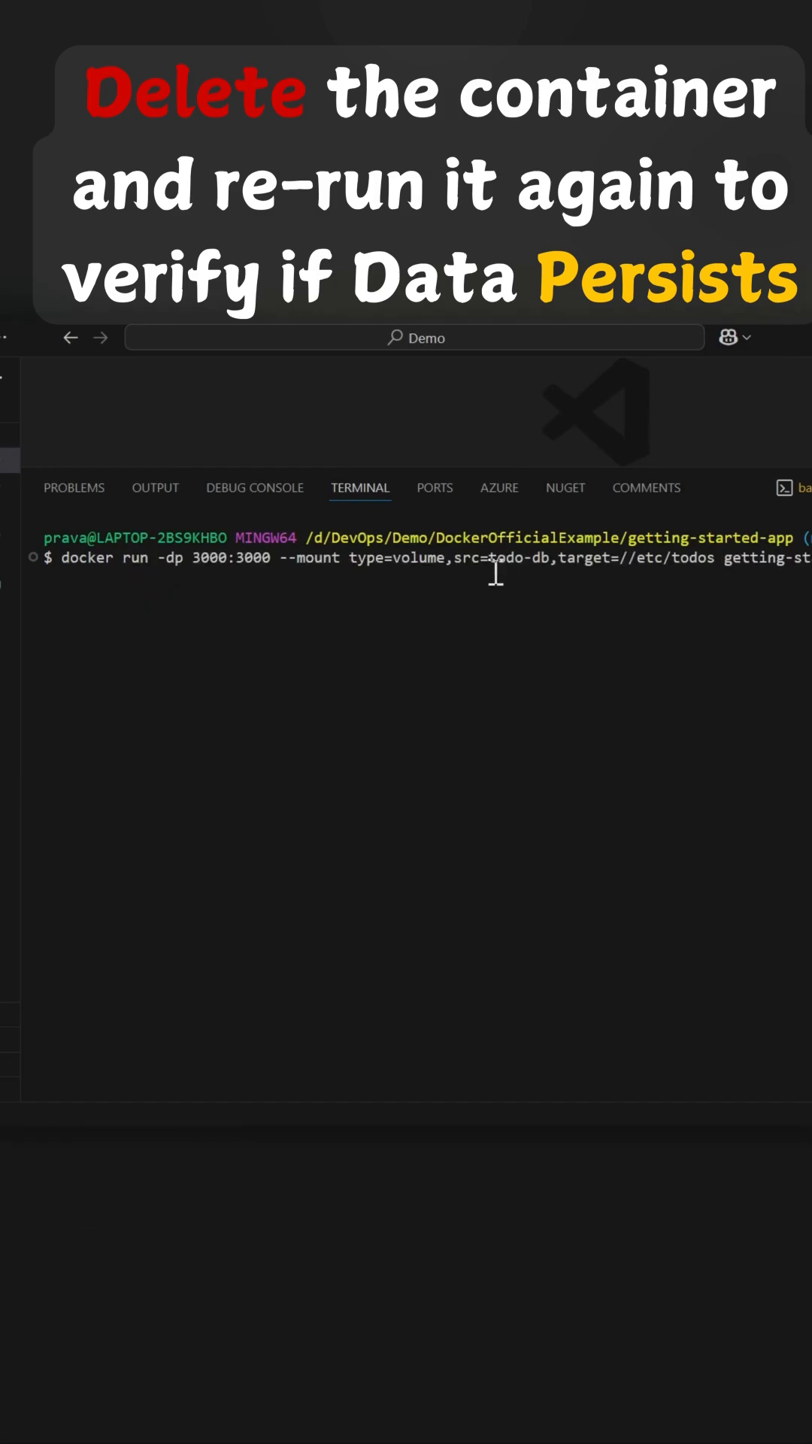
Highlight the todo-db volume name in the recalled docker run --mount command
{"action": "double_click", "coordinate": [524, 559]}
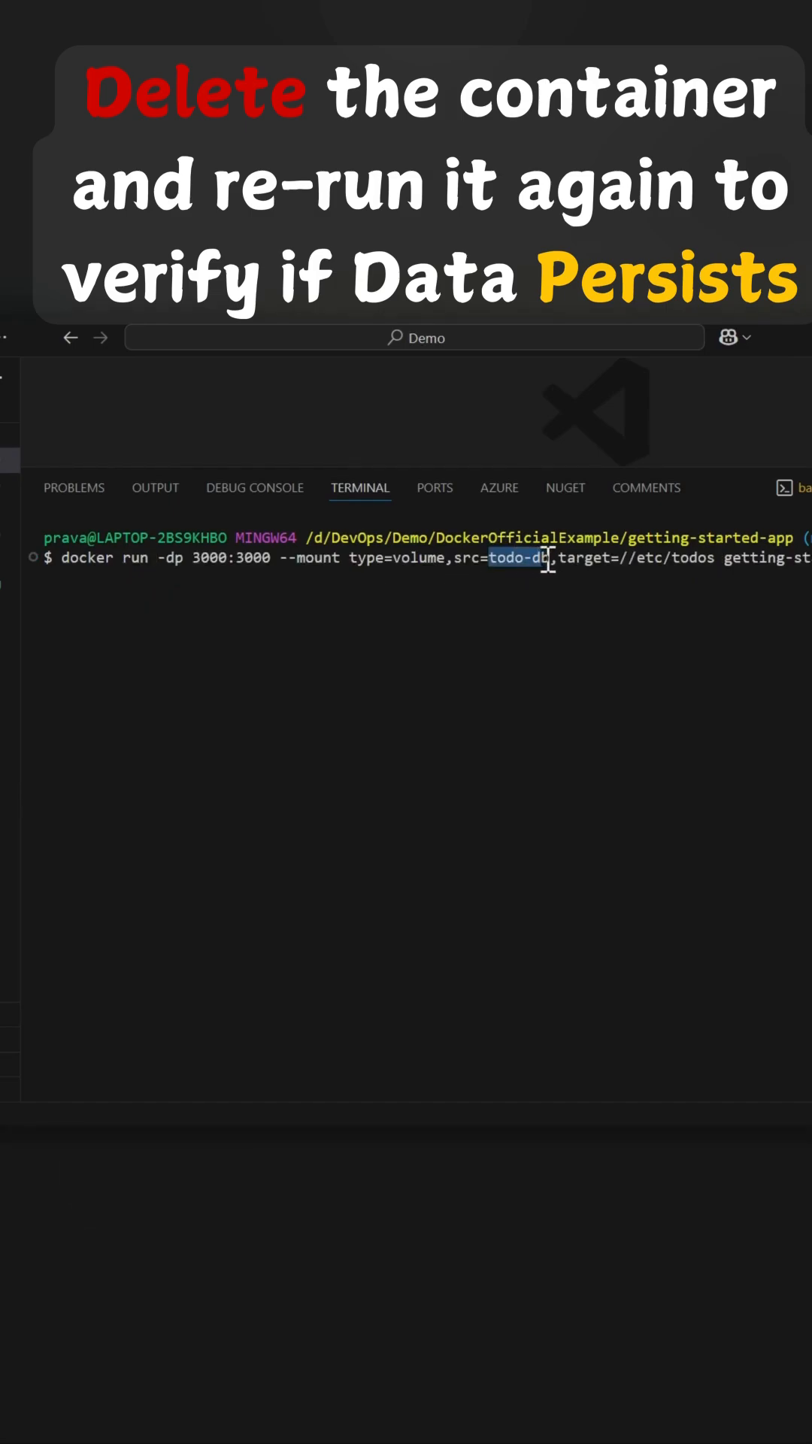